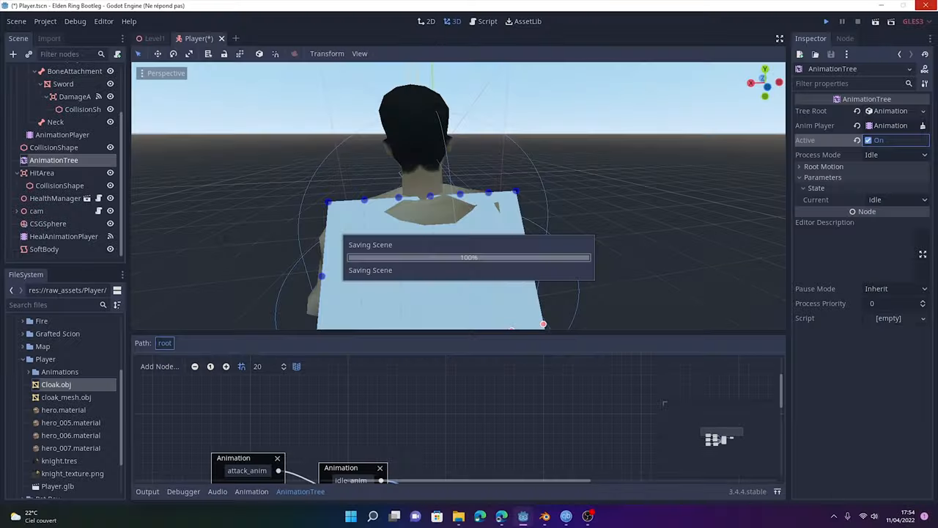
Step: Save the Player scene with its cloak and AnimationTree
{"action": "left_click", "coordinate": [838, 20]}
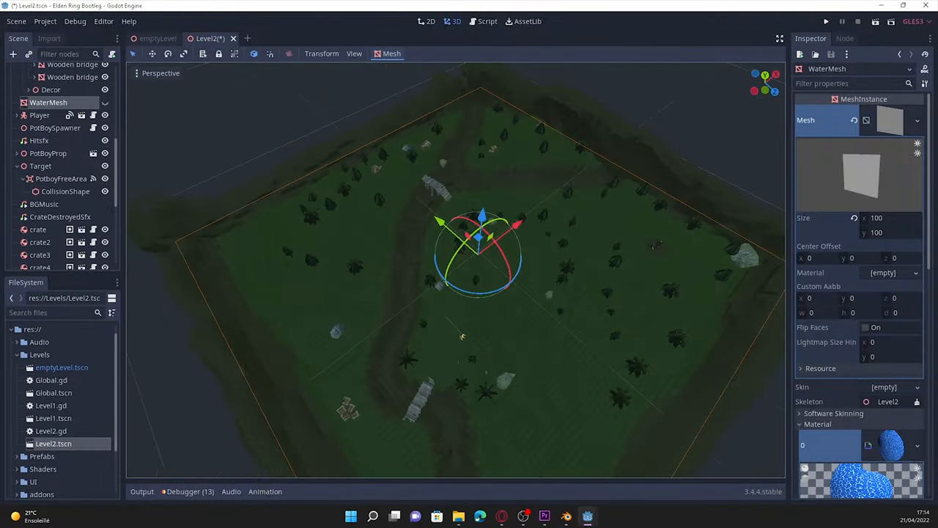
Step: Add a WorldEnvironment node to the Level2 world scene
{"action": "left_click", "coordinate": [586, 513]}
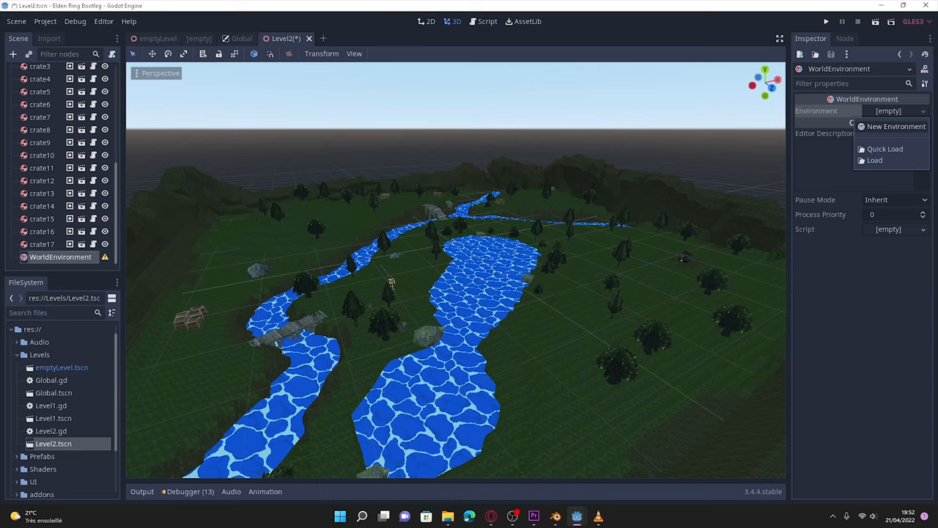
Step: Give the environment a Sky background with a new ProceduralSky and depth fog enabled
{"action": "left_click", "coordinate": [887, 126]}
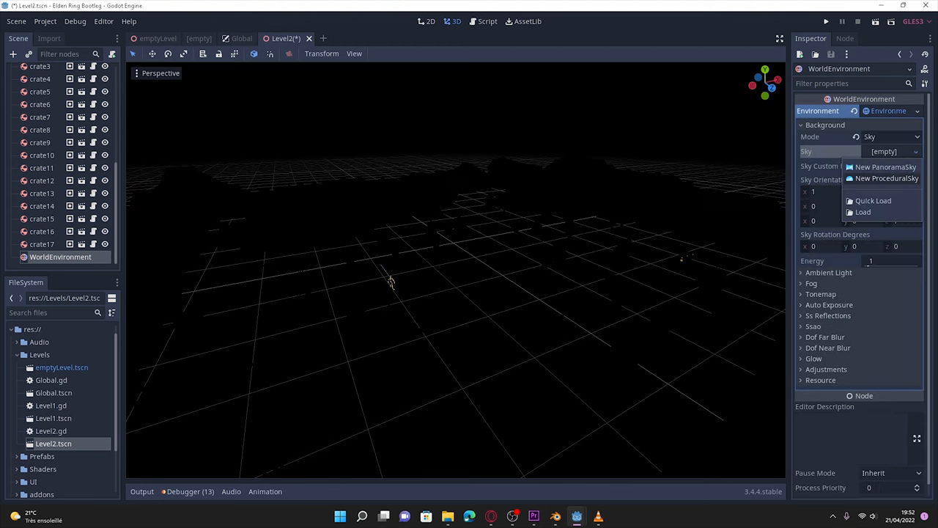
{"action": "left_click", "coordinate": [887, 178]}
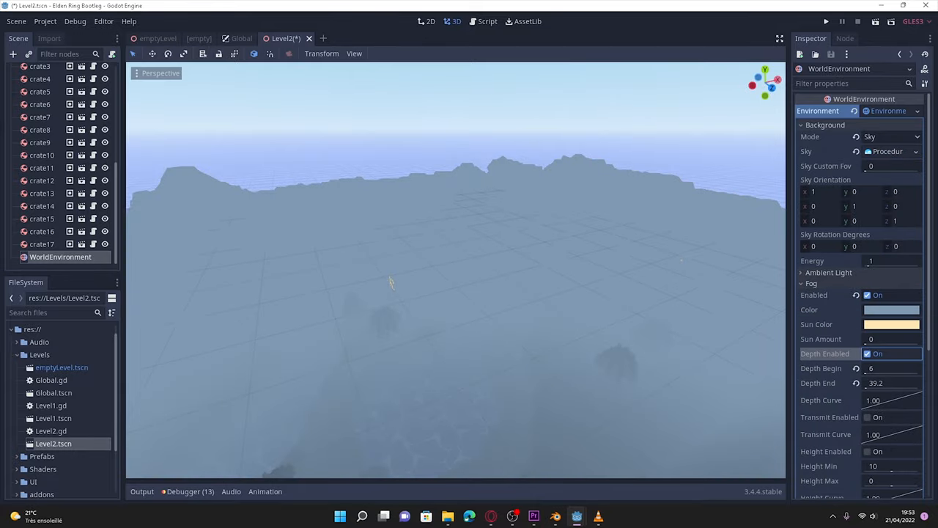
{"action": "left_click", "coordinate": [821, 22]}
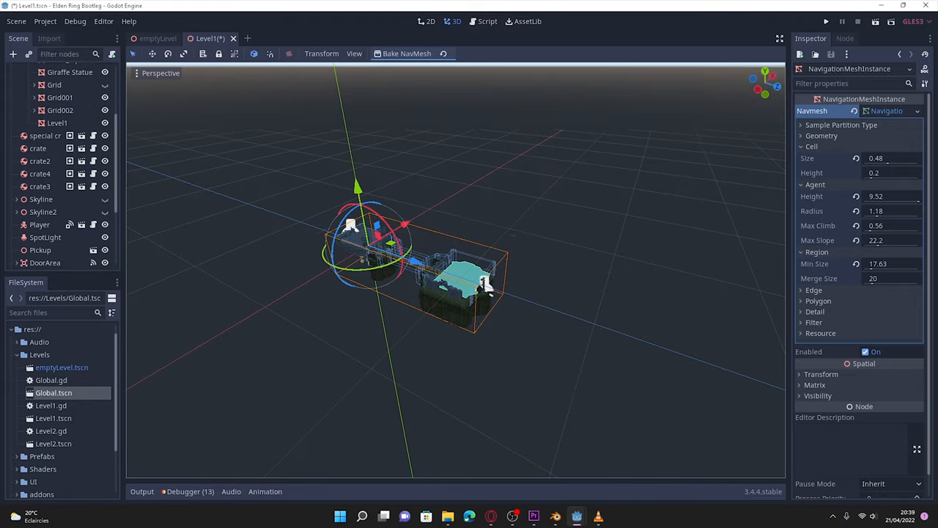
Step: Run the game and walk the player across the foggy bridge toward the castle gate
{"action": "left_click", "coordinate": [821, 21]}
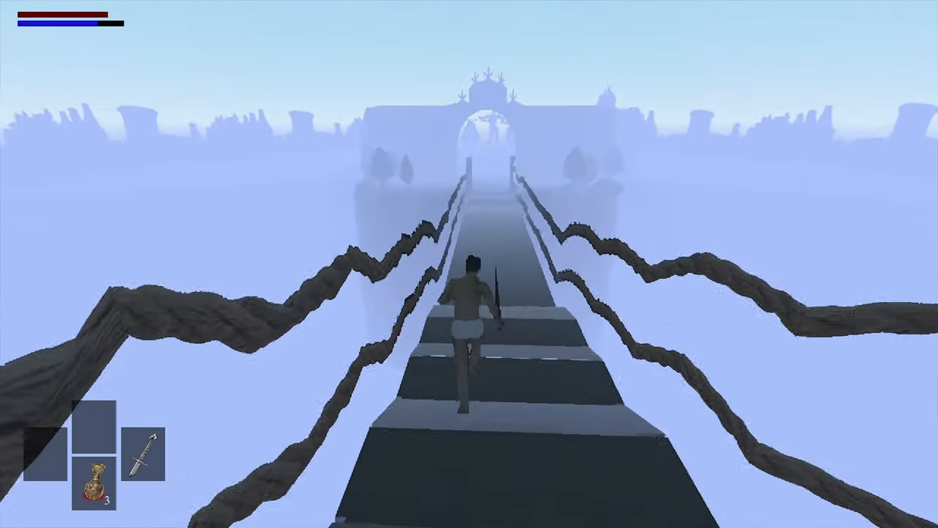